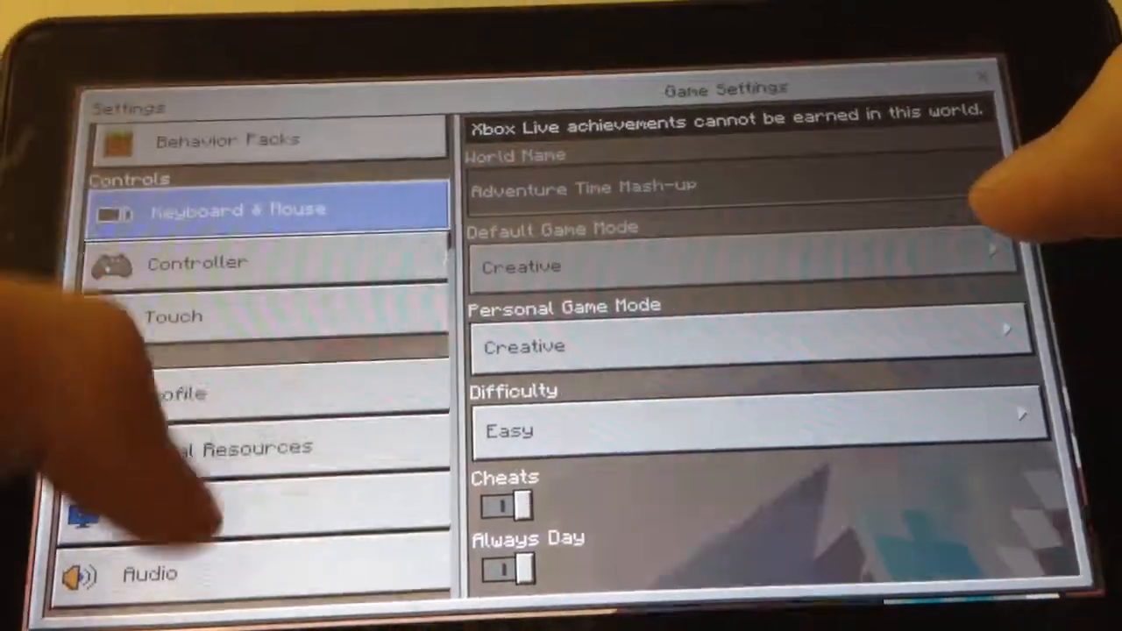
Step: Switch from the General settings page to the Video Settings page
click(103, 507)
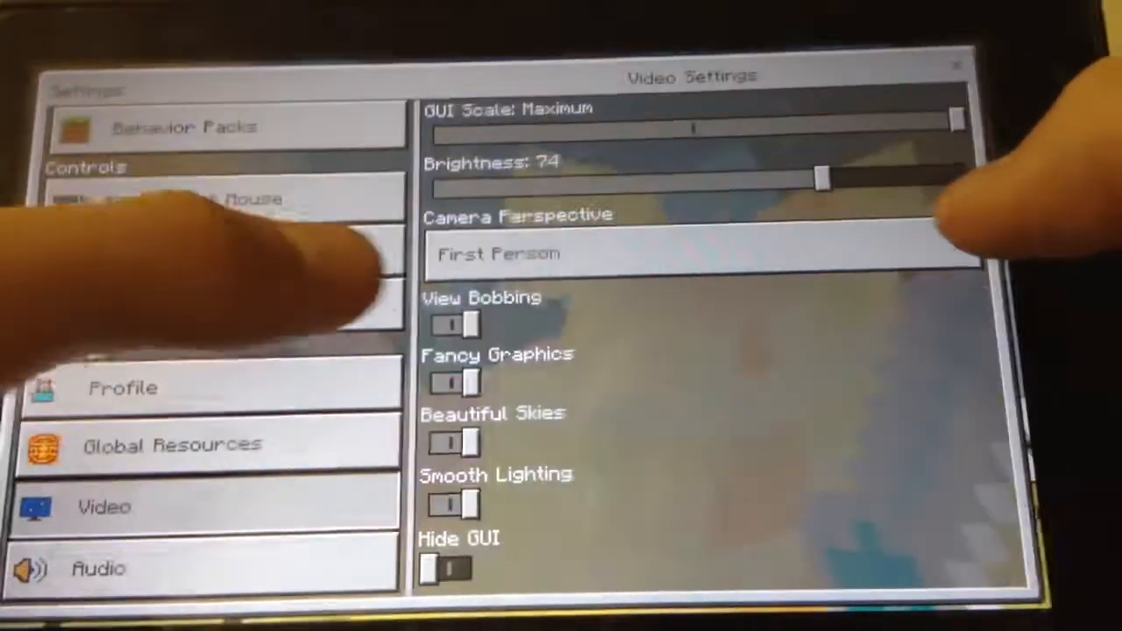
click(693, 254)
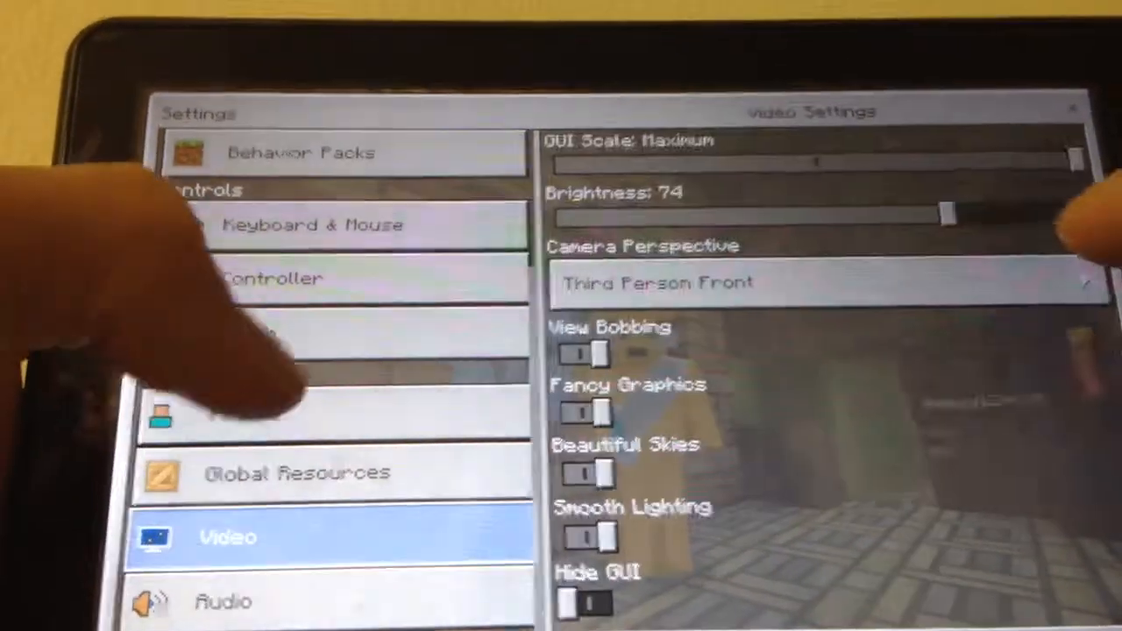
click(816, 282)
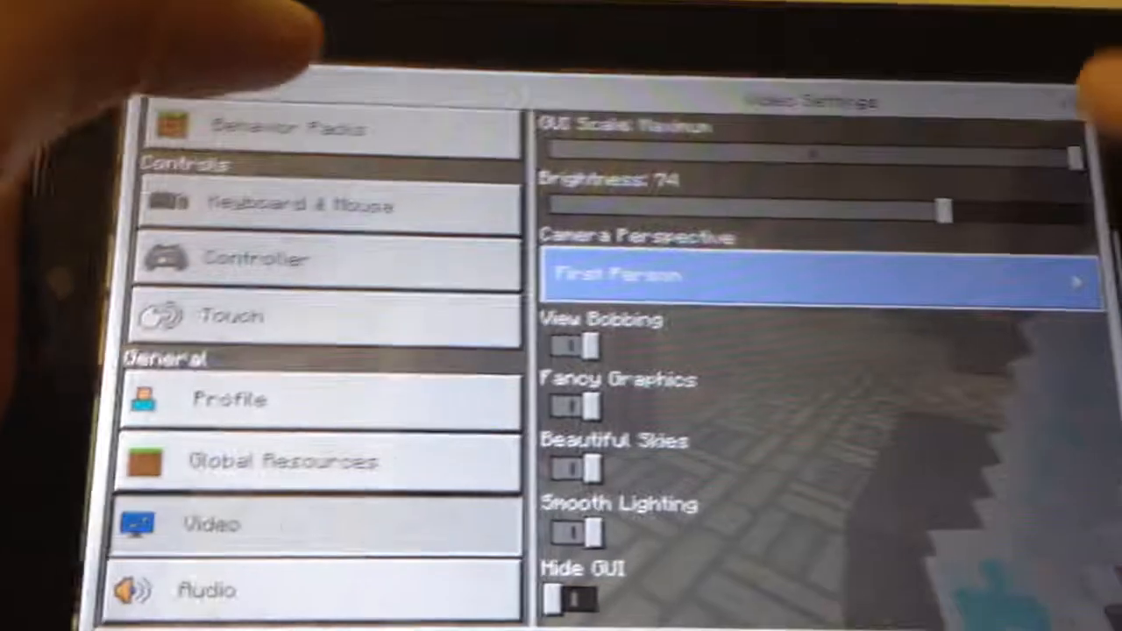